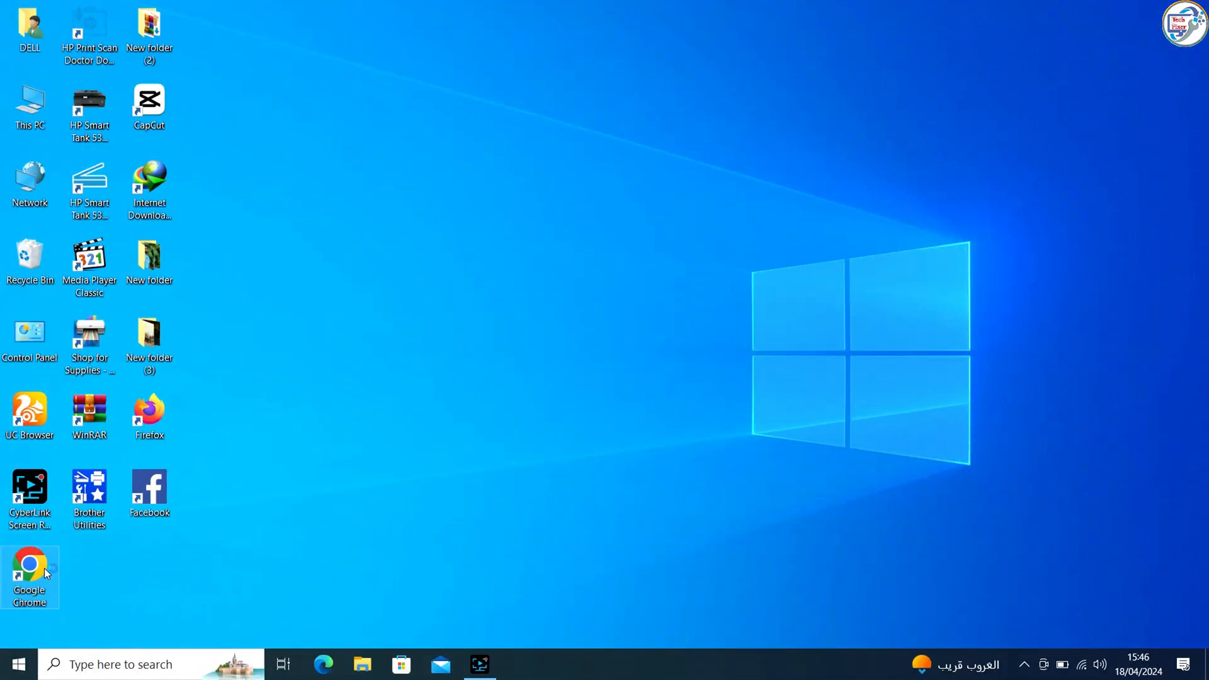
Launch Chrome and search Google for 'hp laserjet mfp m177fw printer driver'
double_click(29, 567)
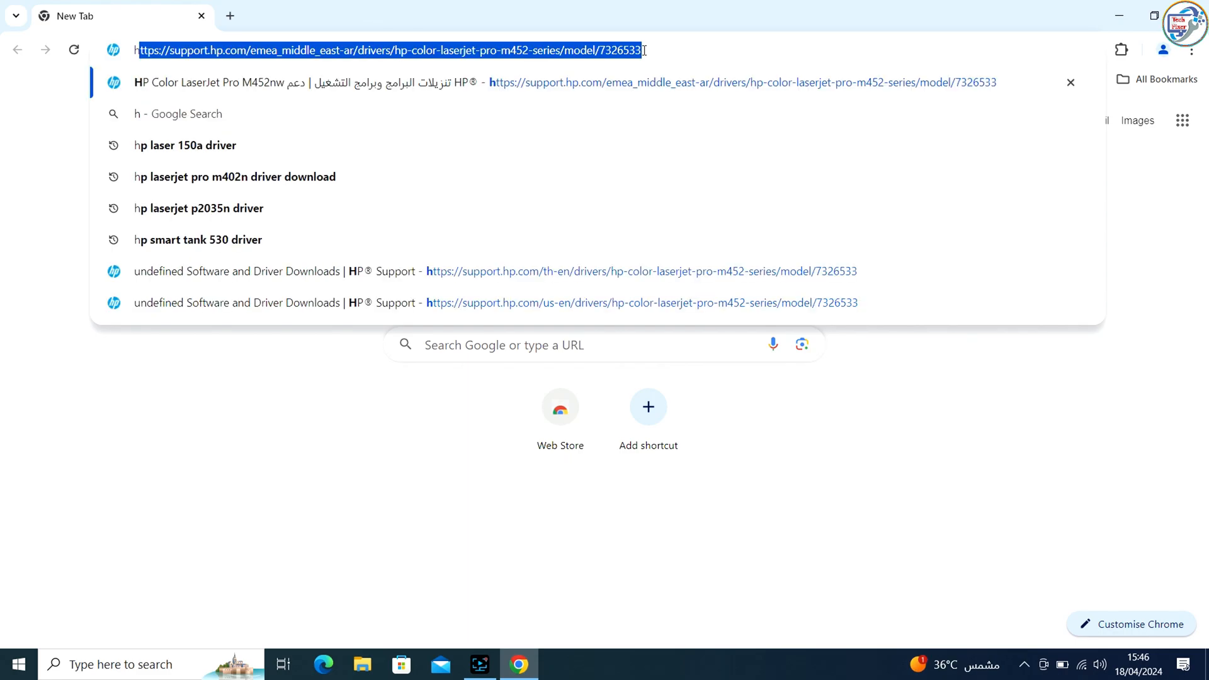
text(hp laserj)
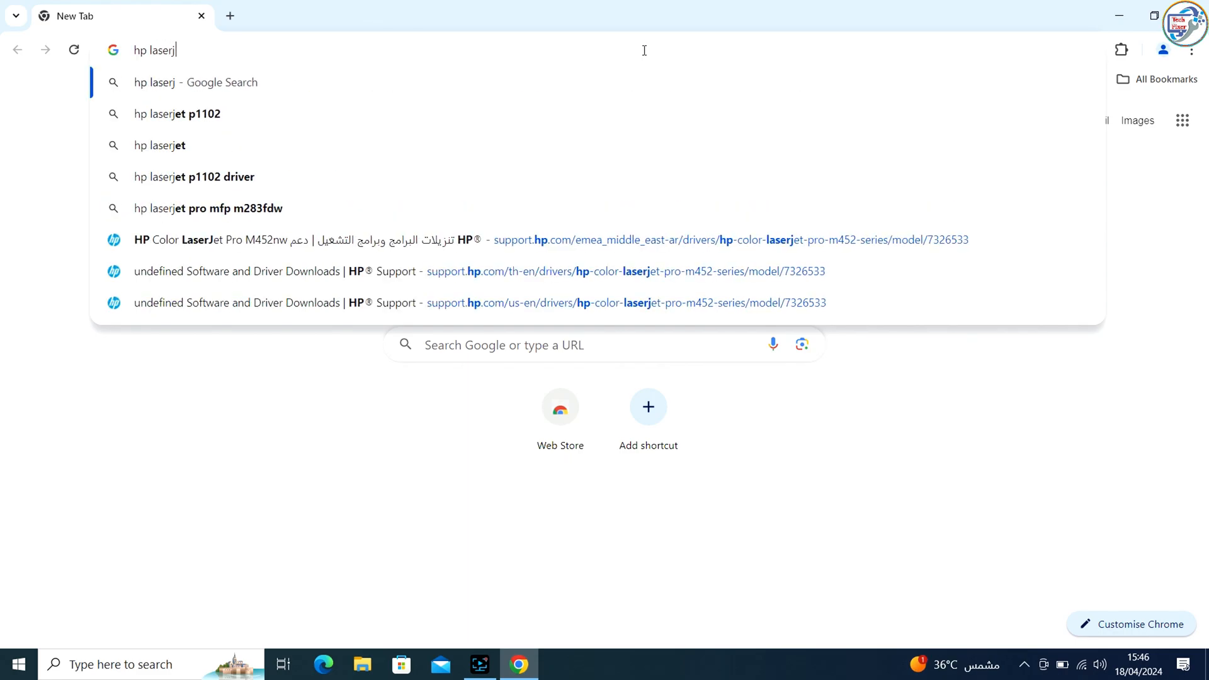
text(et mfp m177fw)
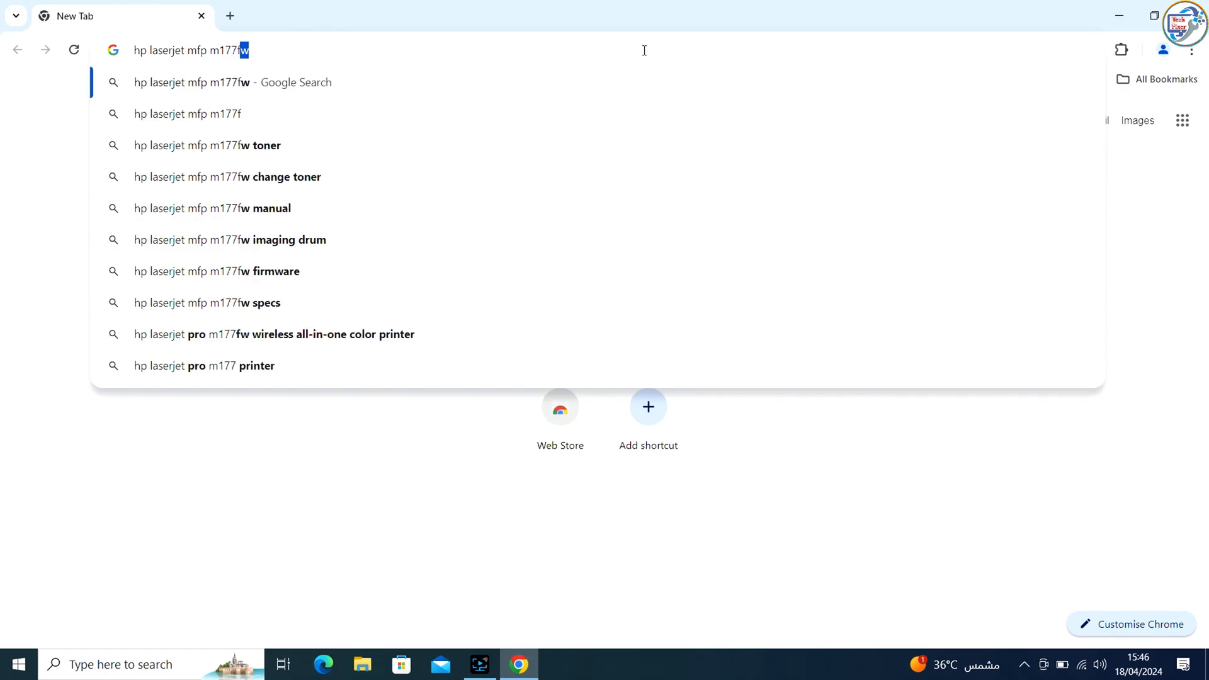
text(printer driv)
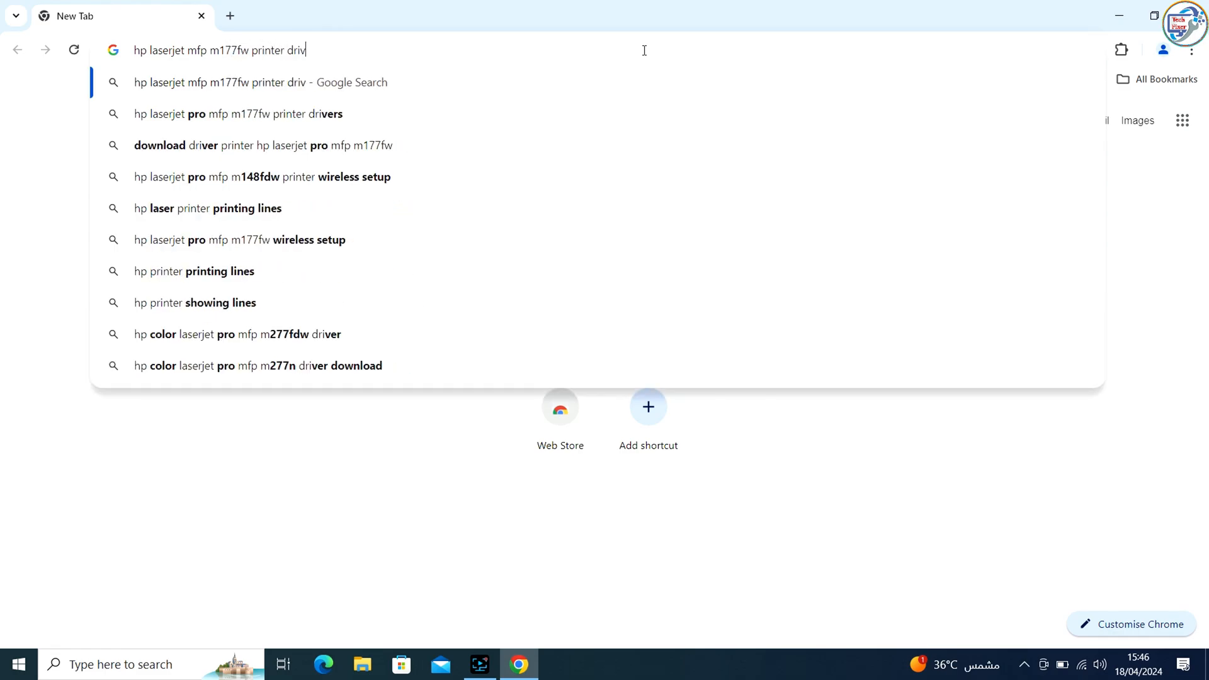
key(Return)
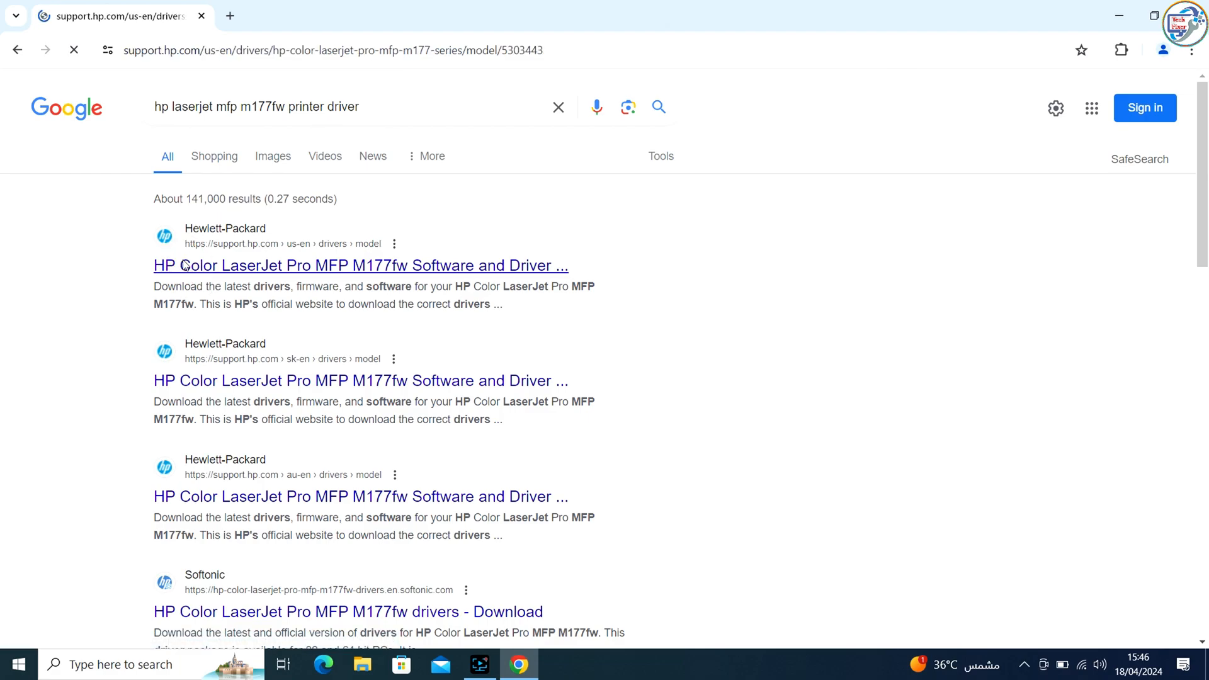
On HP's M177fw support page, accept cookies and download the Full Software and Drivers package via IDM
click(359, 266)
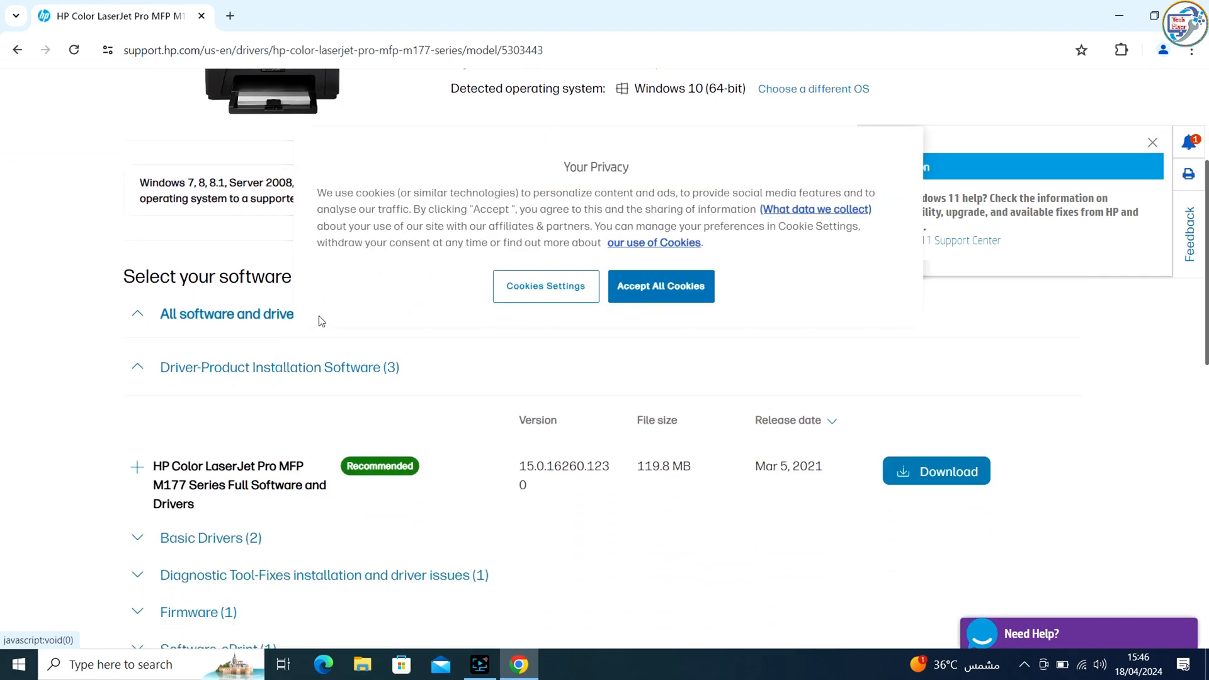
click(660, 286)
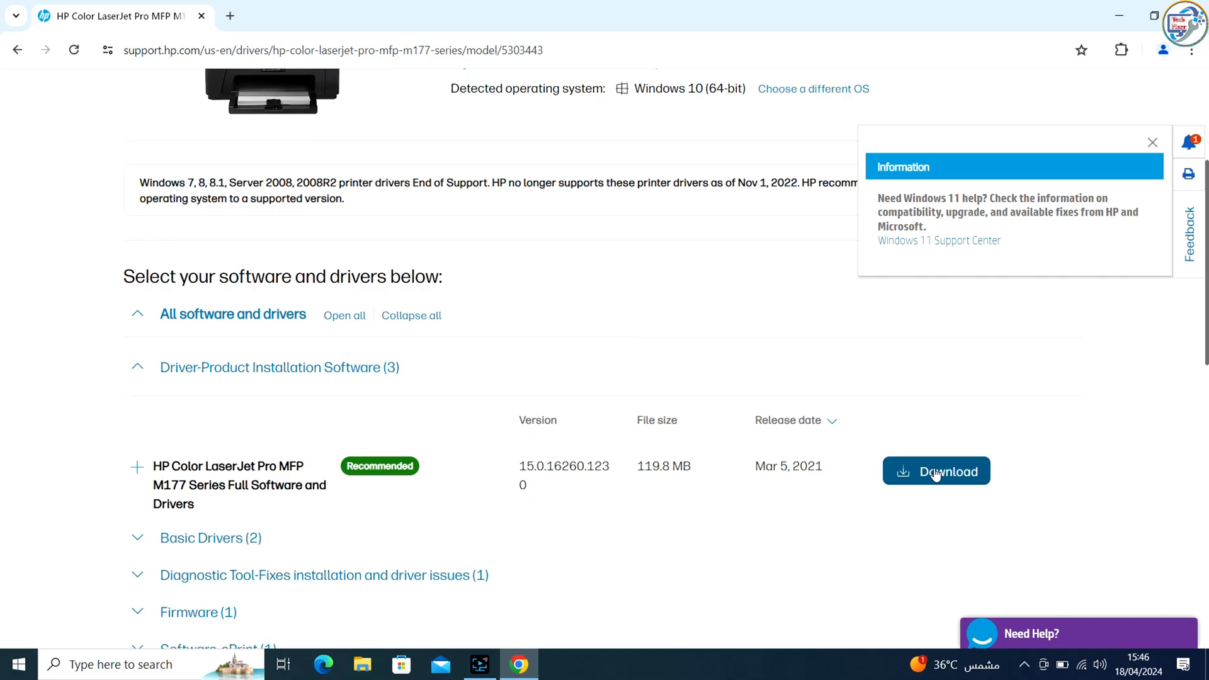
click(936, 472)
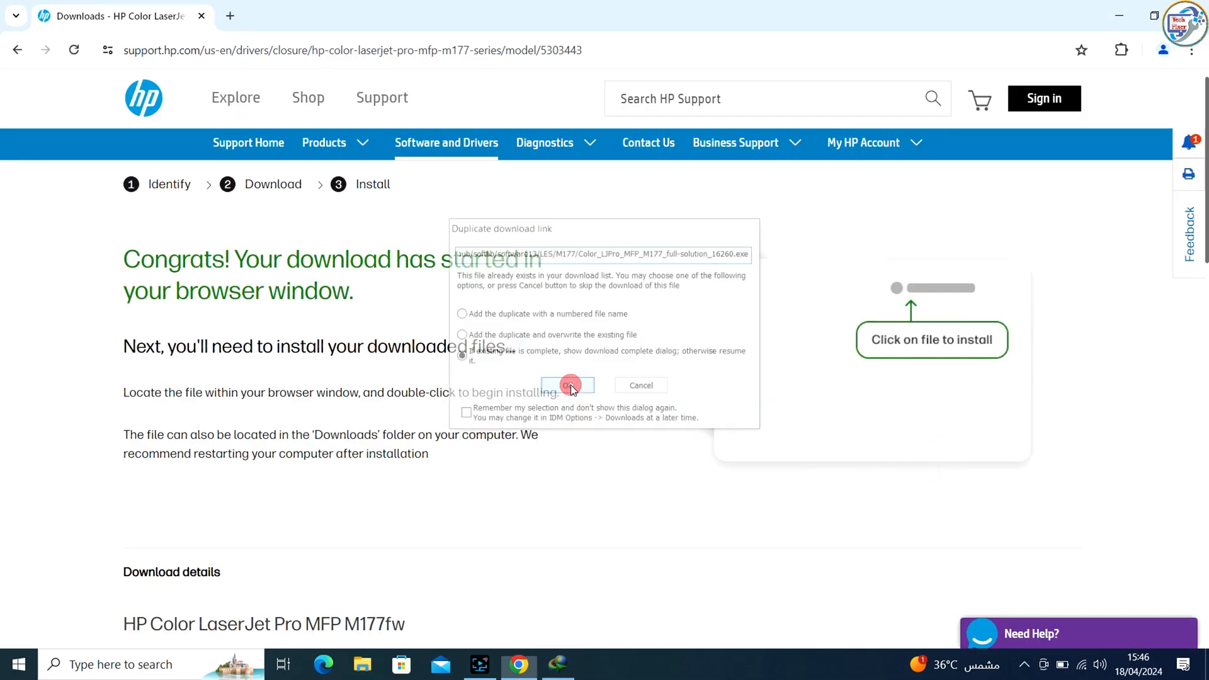
click(568, 386)
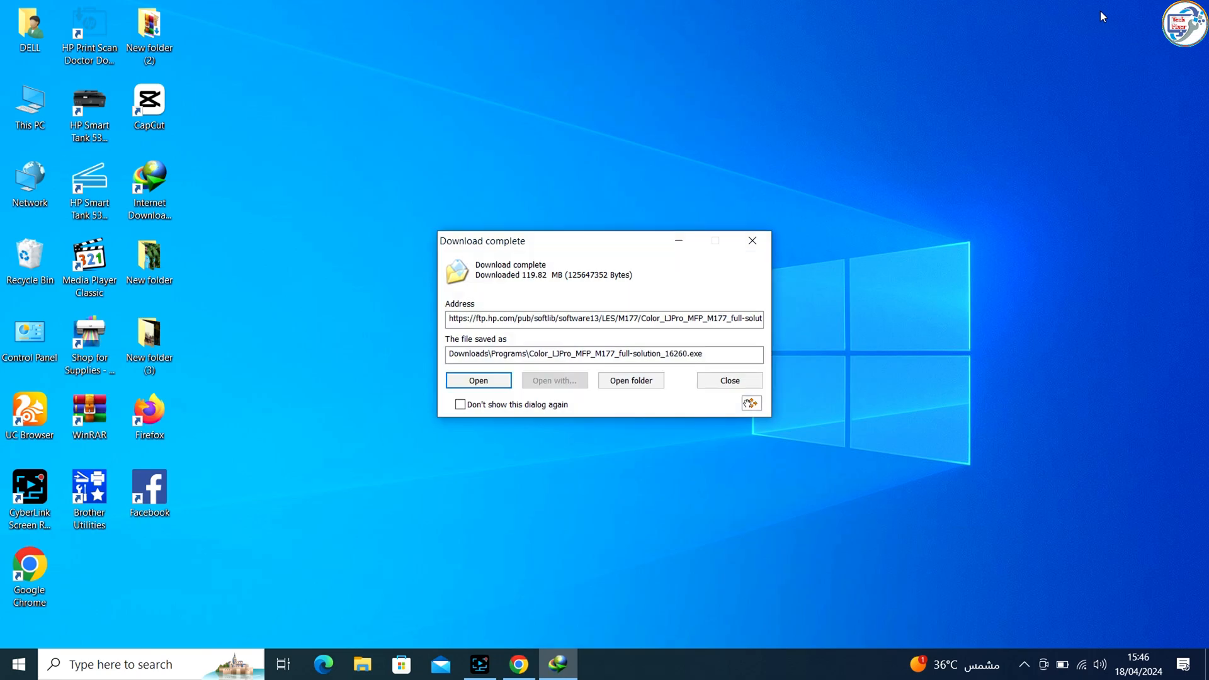
Run the downloaded M177 full-solution installer from IDM's Download complete dialog
click(727, 380)
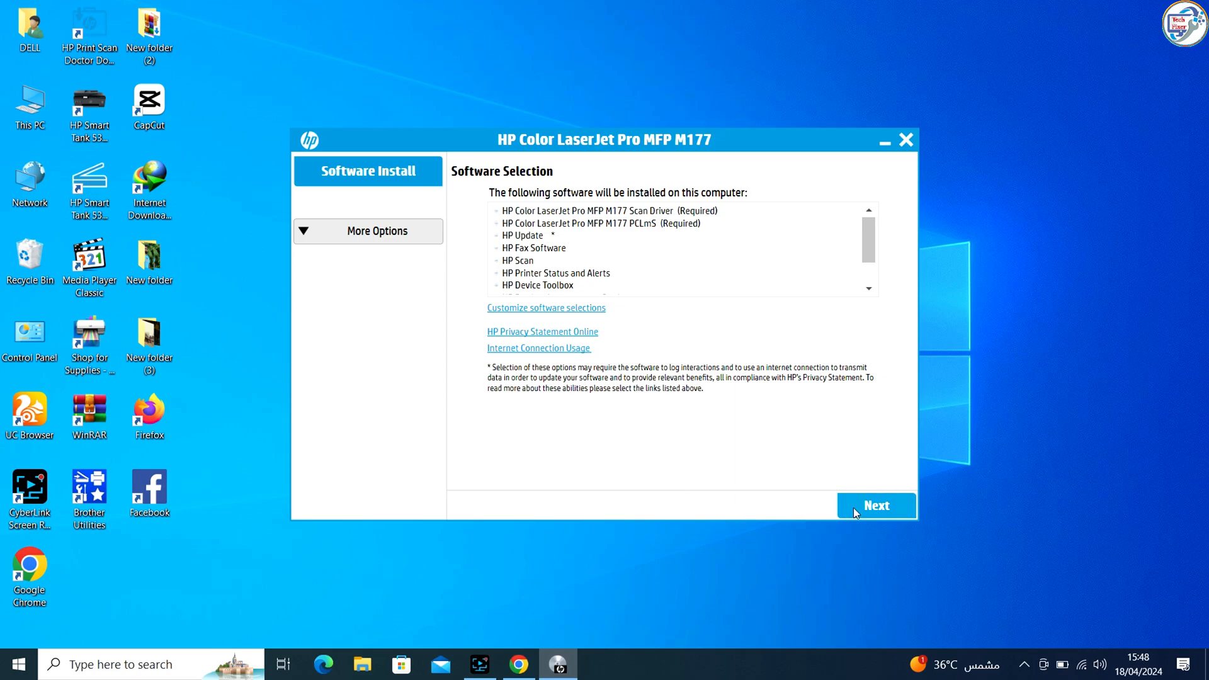
Keep the default software selection and accept the installation agreements
click(875, 505)
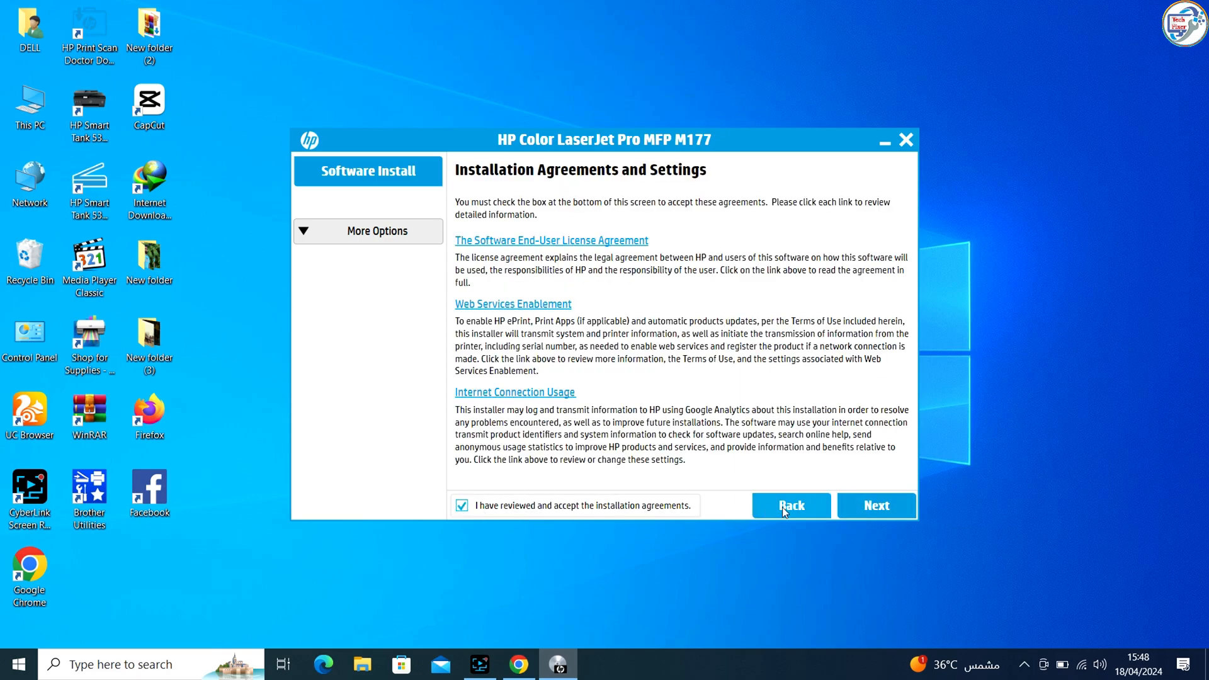
click(875, 505)
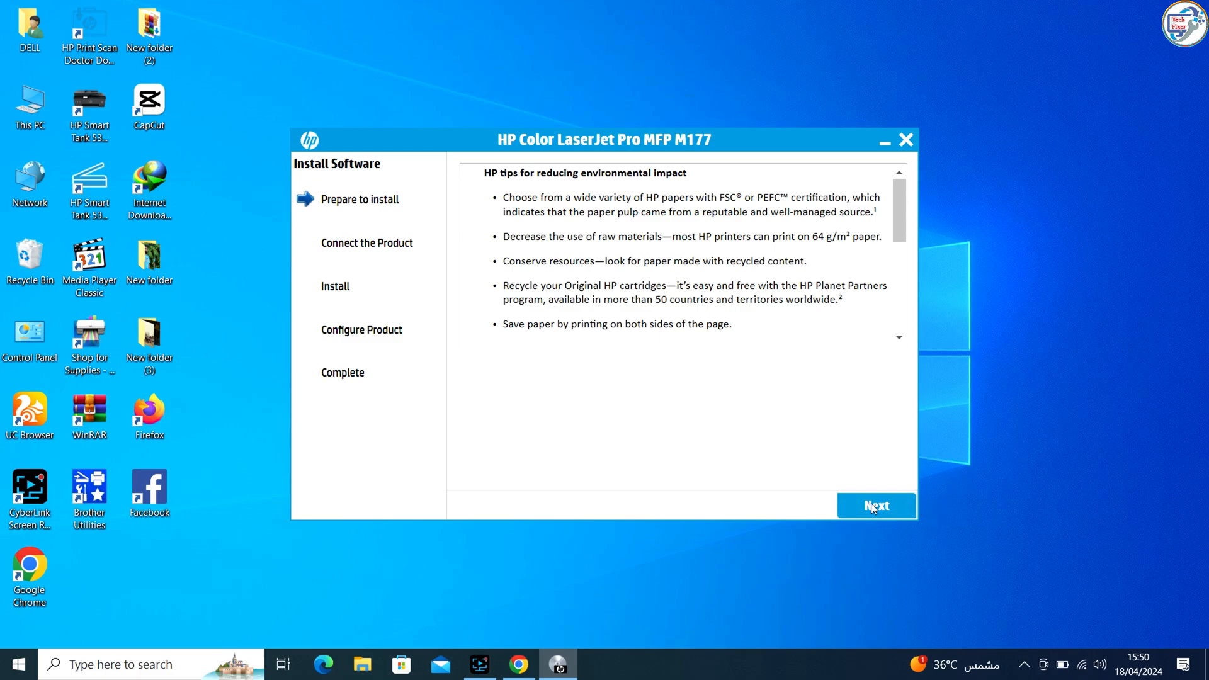
Choose 'Connect through a network', find the M177fw on the network and start installing to it
click(877, 506)
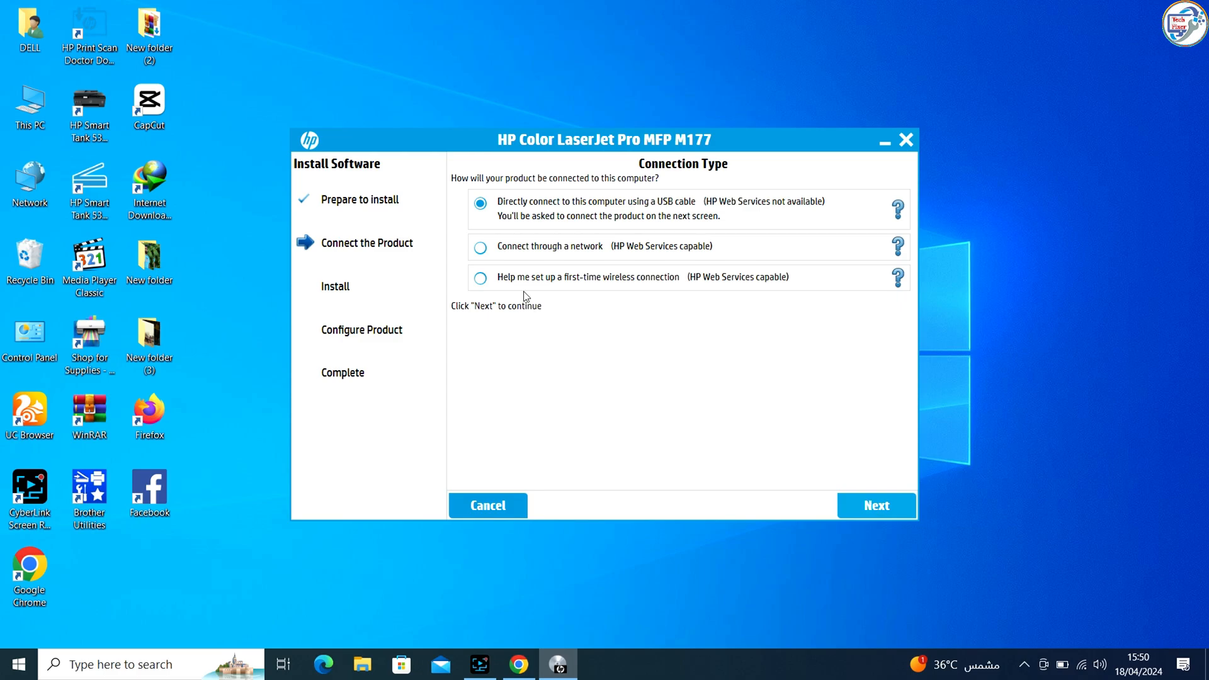
click(480, 246)
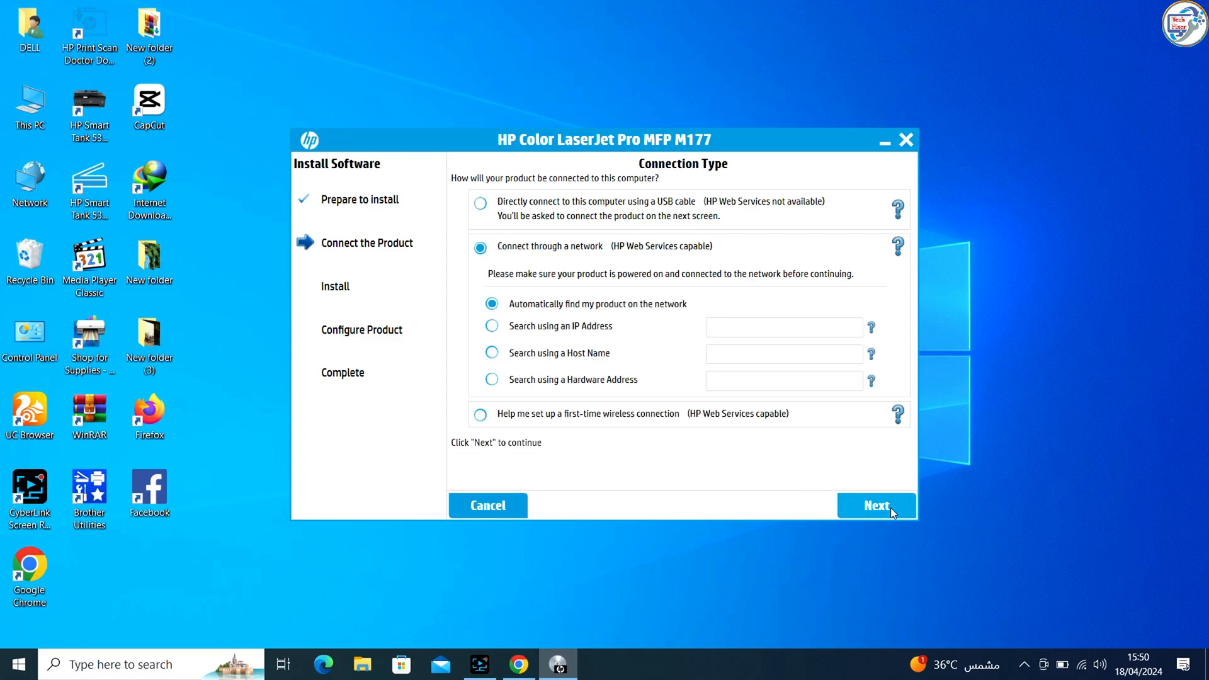
click(875, 507)
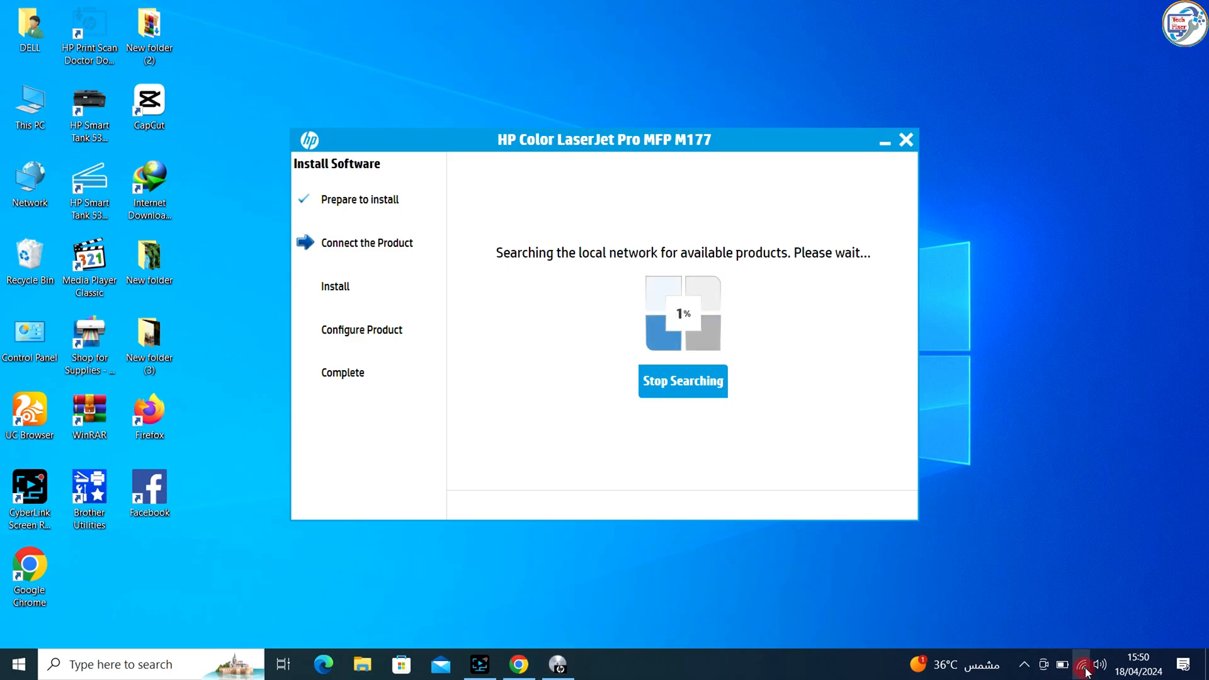
click(1084, 664)
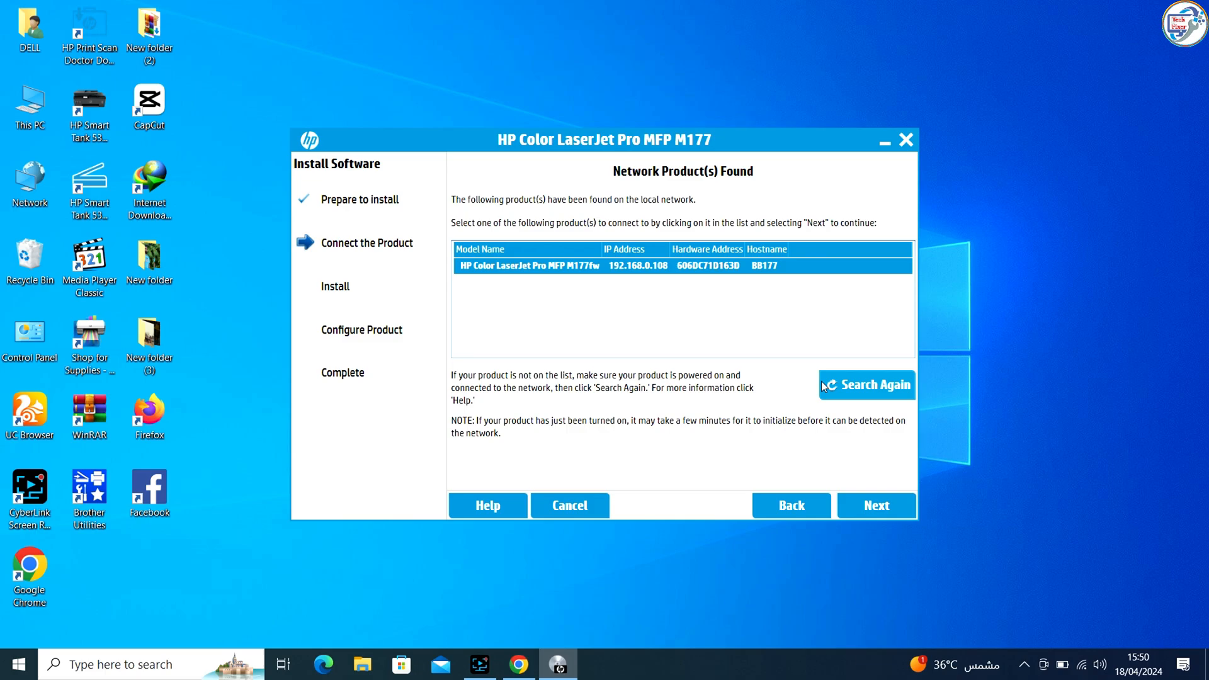
mouse_move(477, 266)
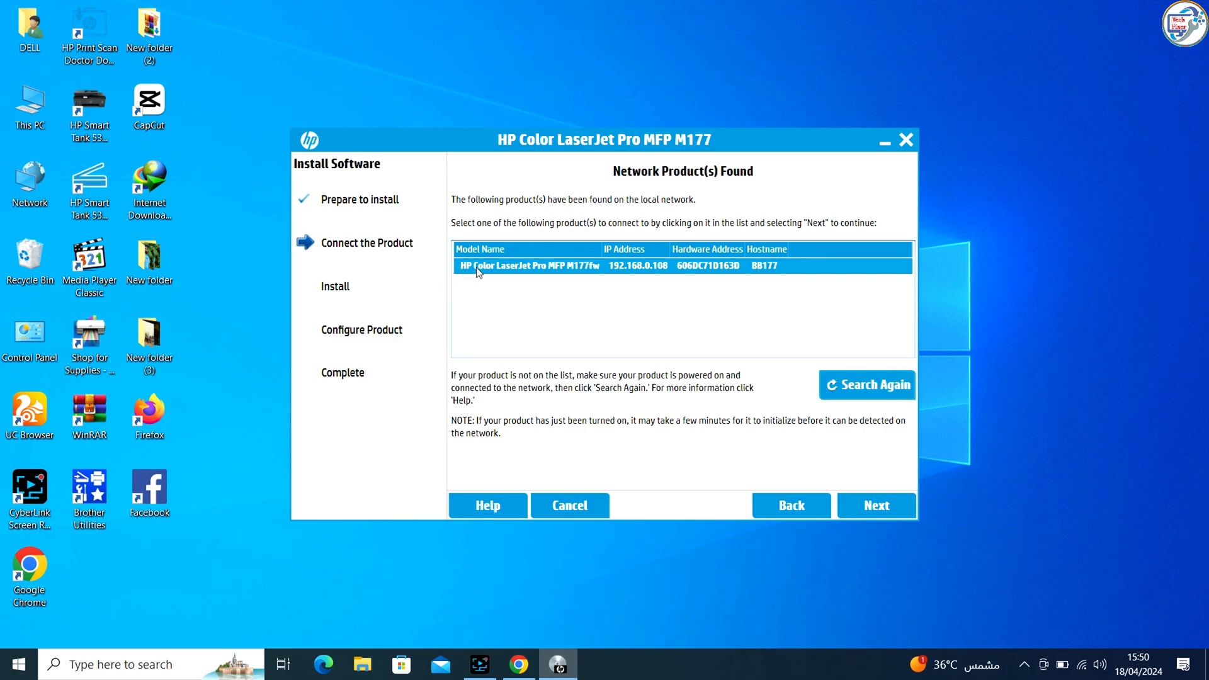
click(876, 505)
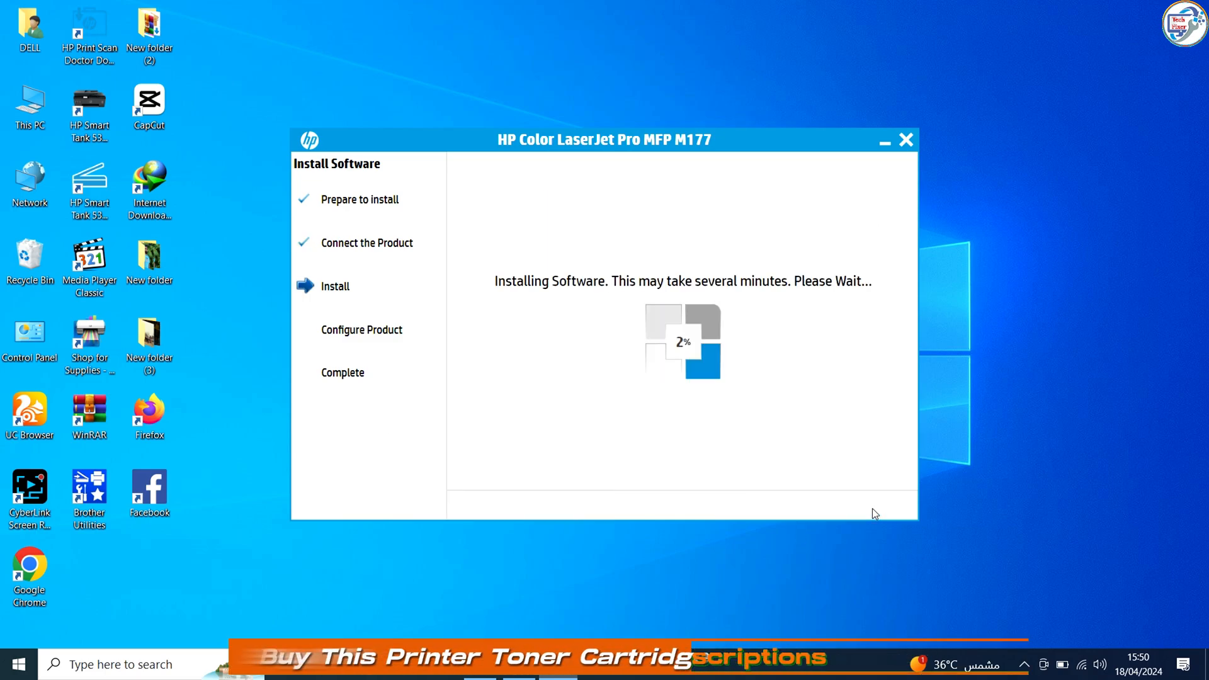
mouse_move(744, 373)
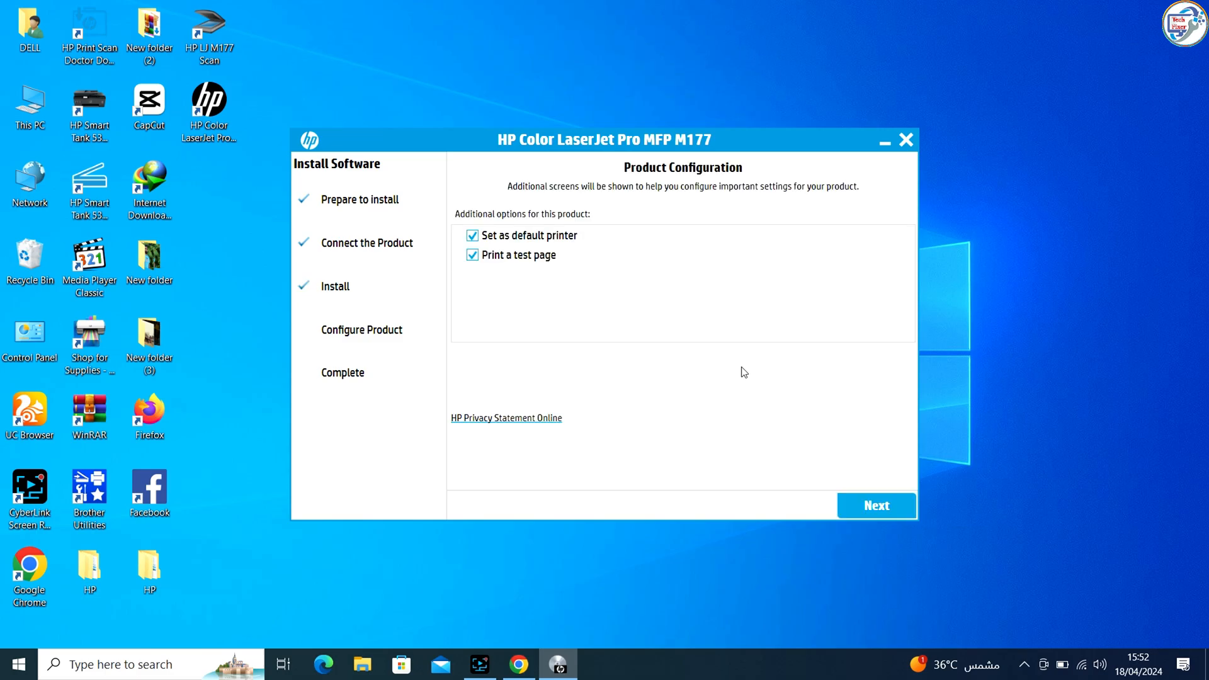
mouse_move(524, 280)
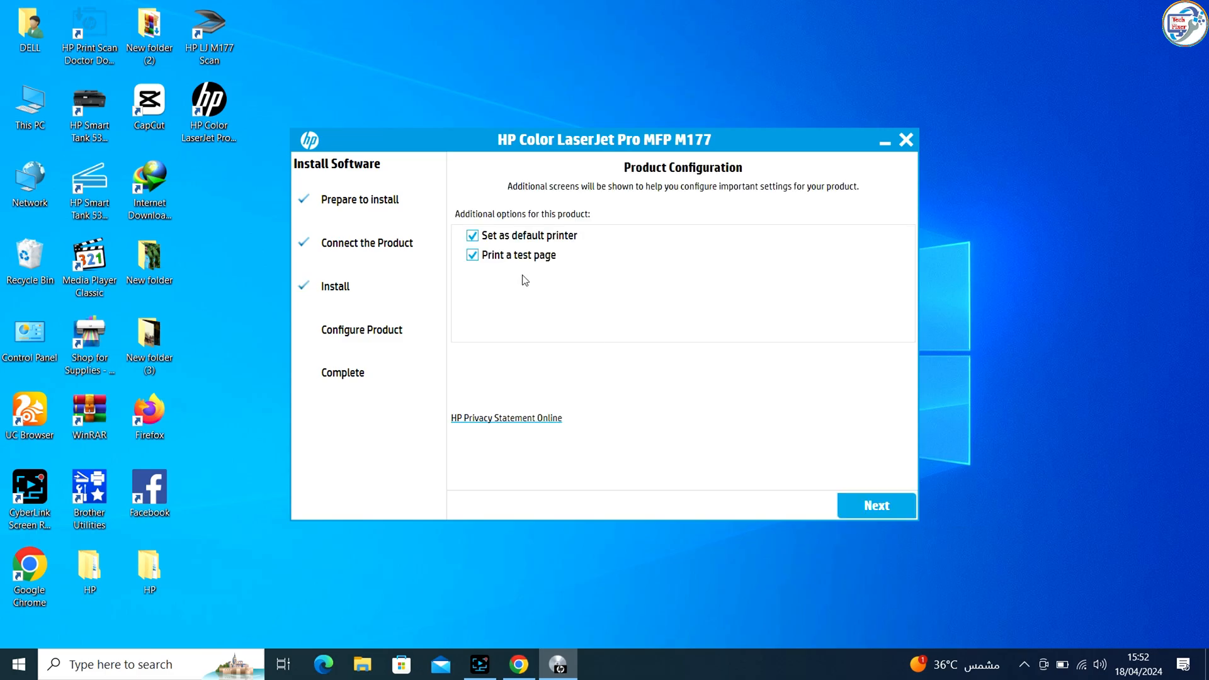
Keep 'Set as default printer' and 'Print a test page' checked and continue to configuration
click(875, 506)
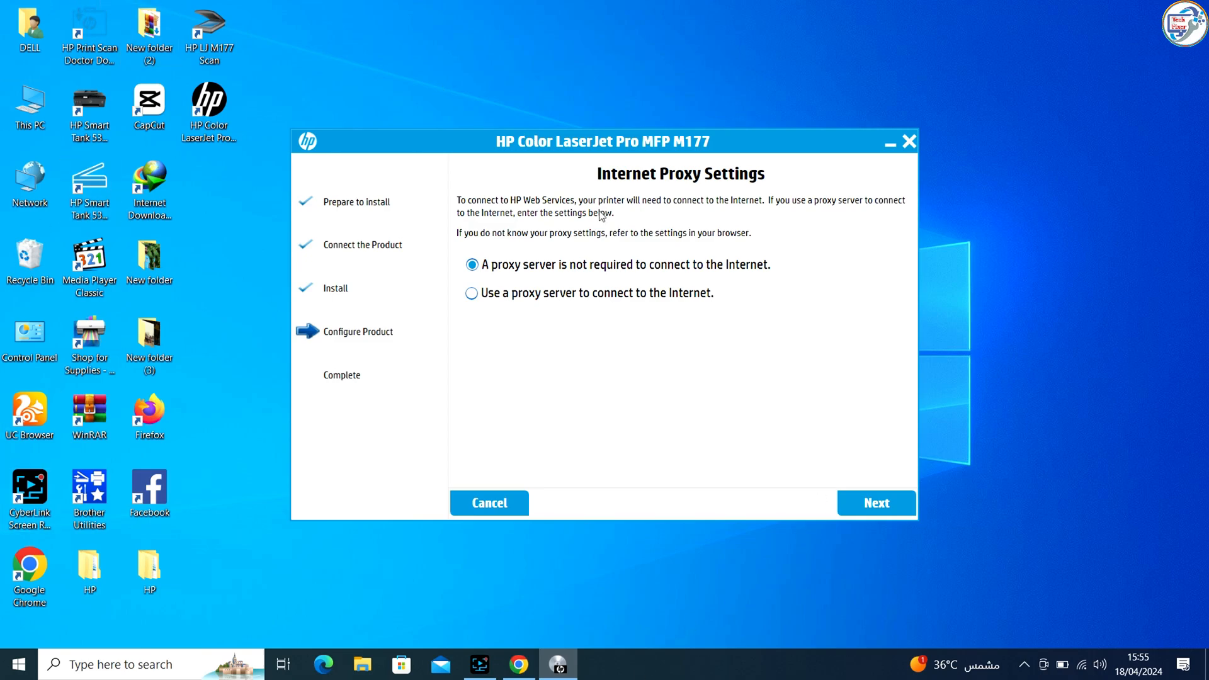
Cancel the Internet Proxy Settings, confirm skipping, and finish the completed installer
click(488, 503)
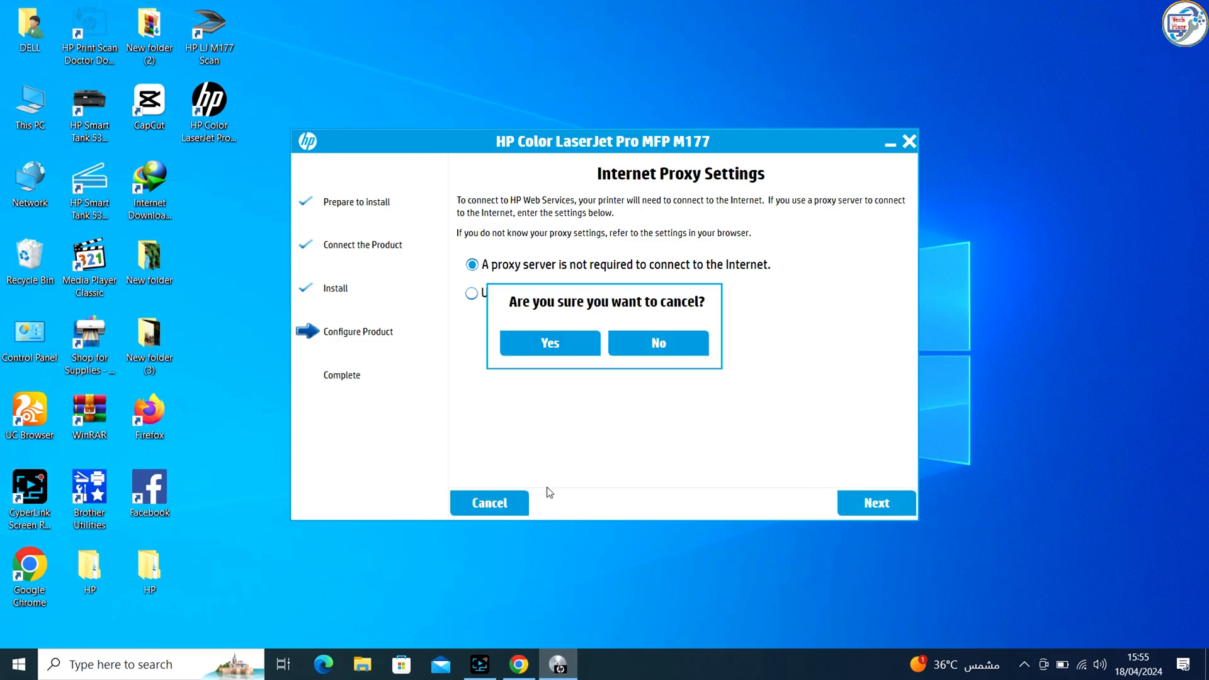
click(549, 343)
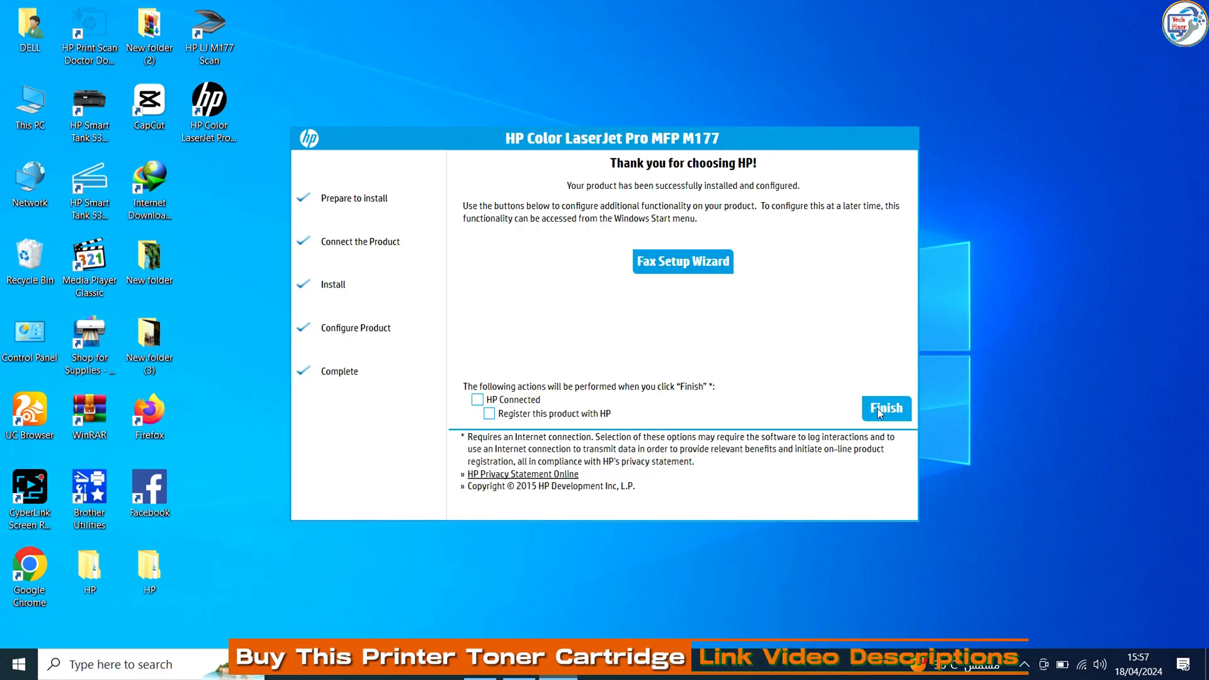
click(886, 408)
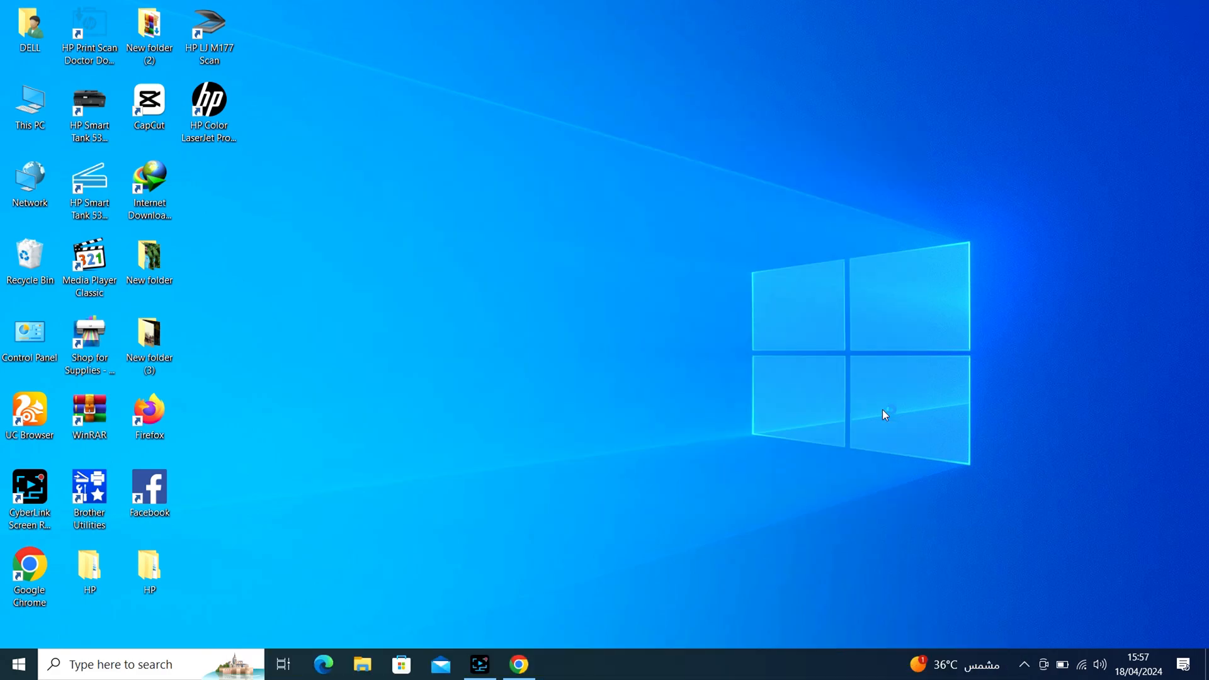